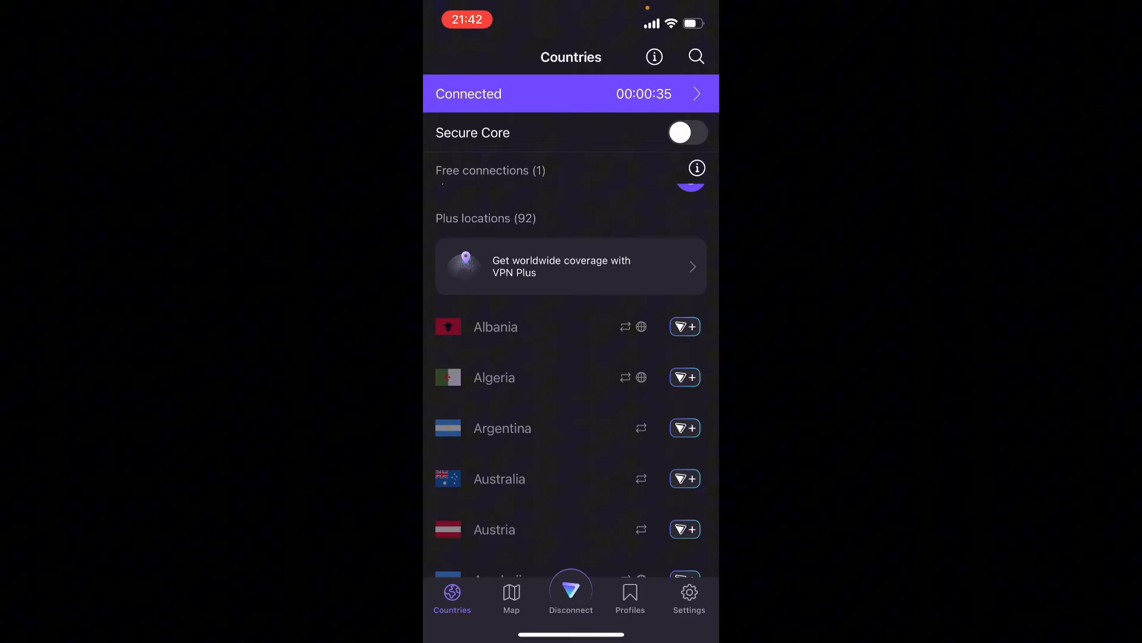
- Try selecting Albania as the country and dismiss the upgrade prompt it triggers
{"action": "left_click", "coordinate": [683, 326]}
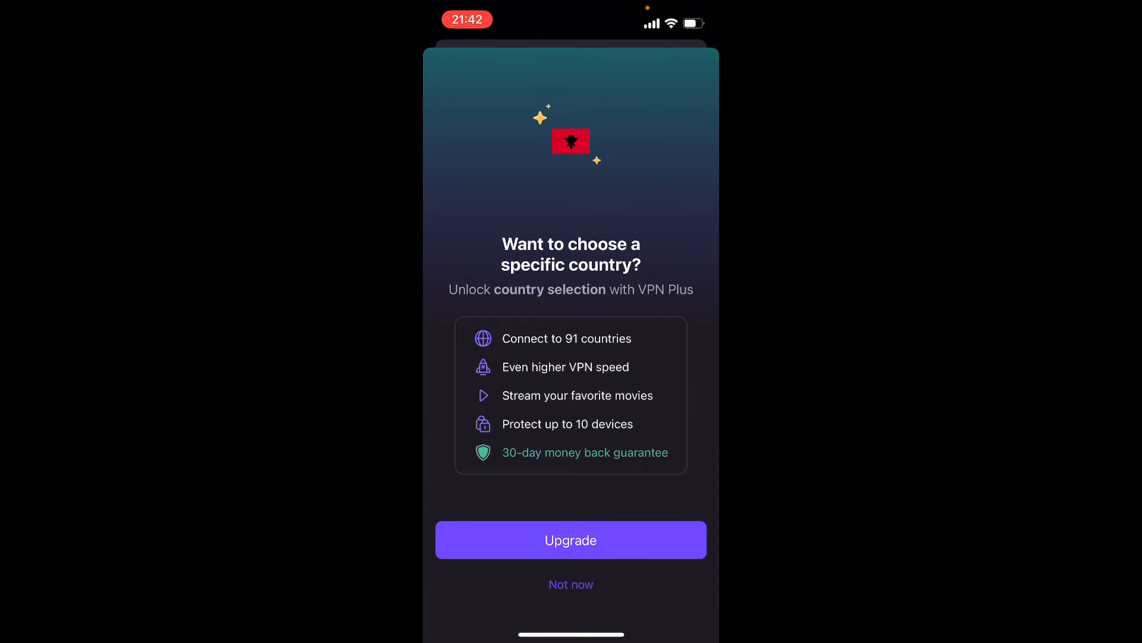
{"action": "left_click", "coordinate": [570, 583]}
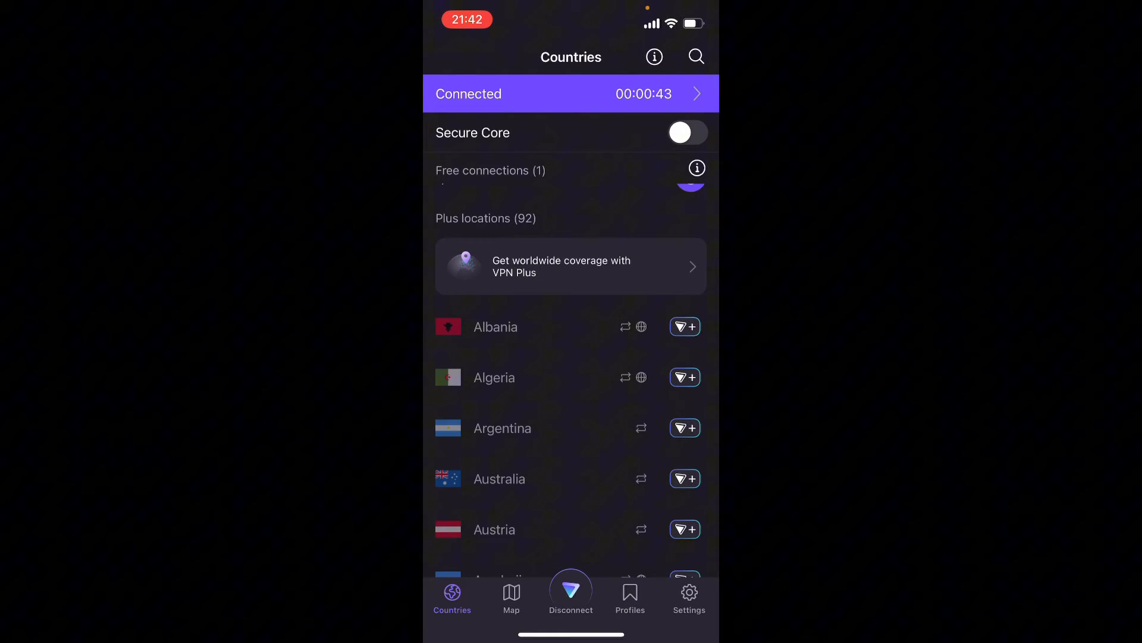
- Change the free server from Netherlands to a United States server, then view the subscription plans
{"action": "left_click", "coordinate": [570, 93]}
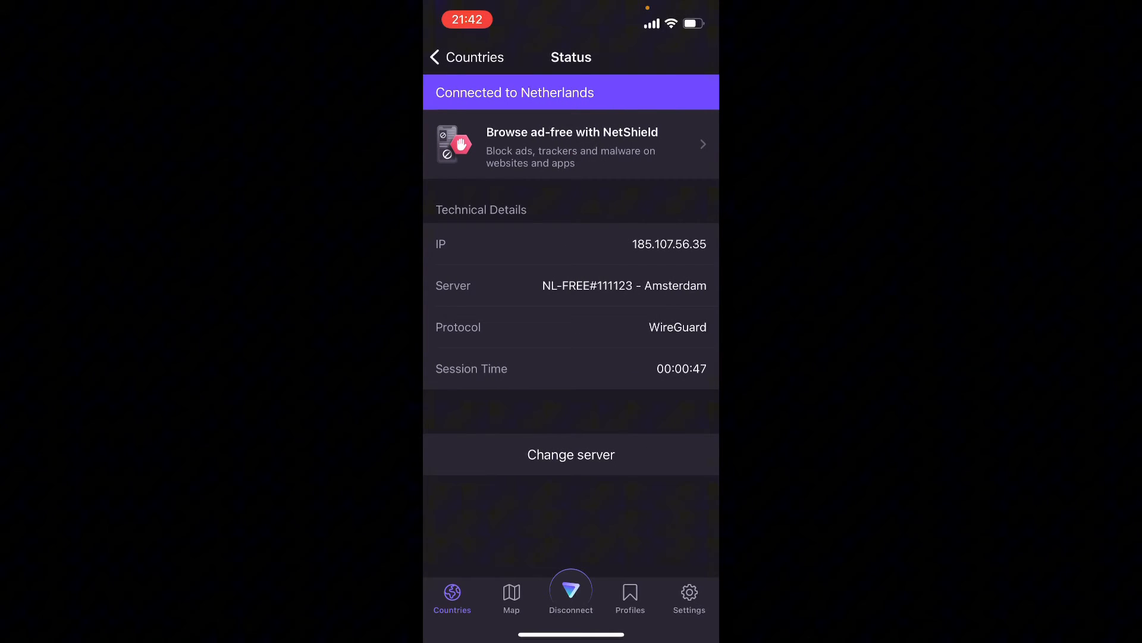
{"action": "left_click", "coordinate": [571, 453]}
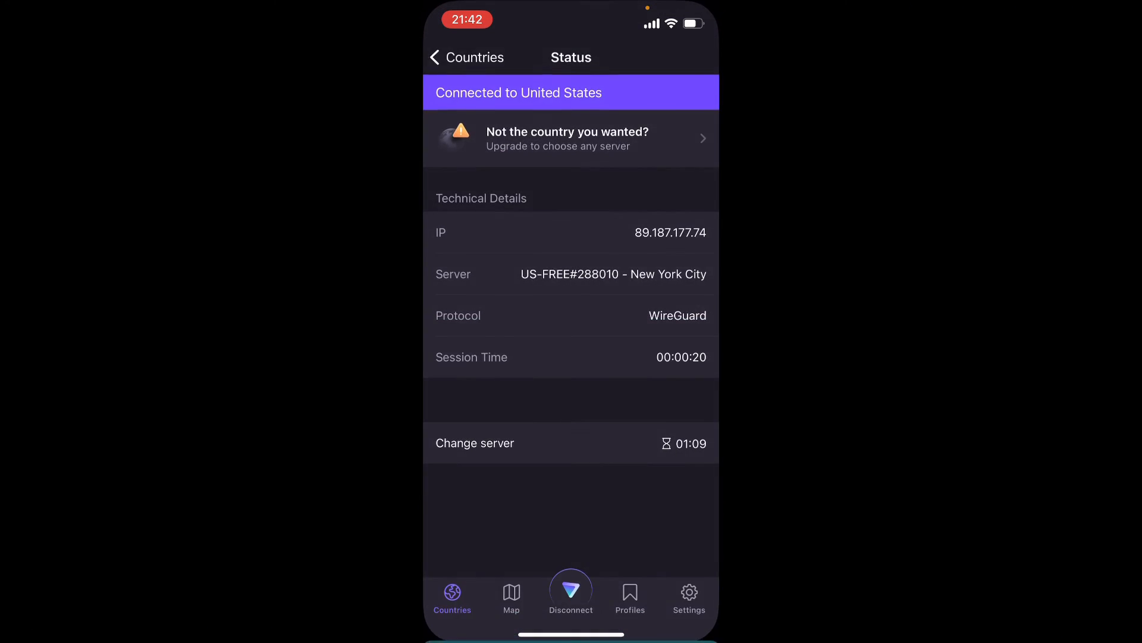
{"action": "left_click", "coordinate": [570, 138]}
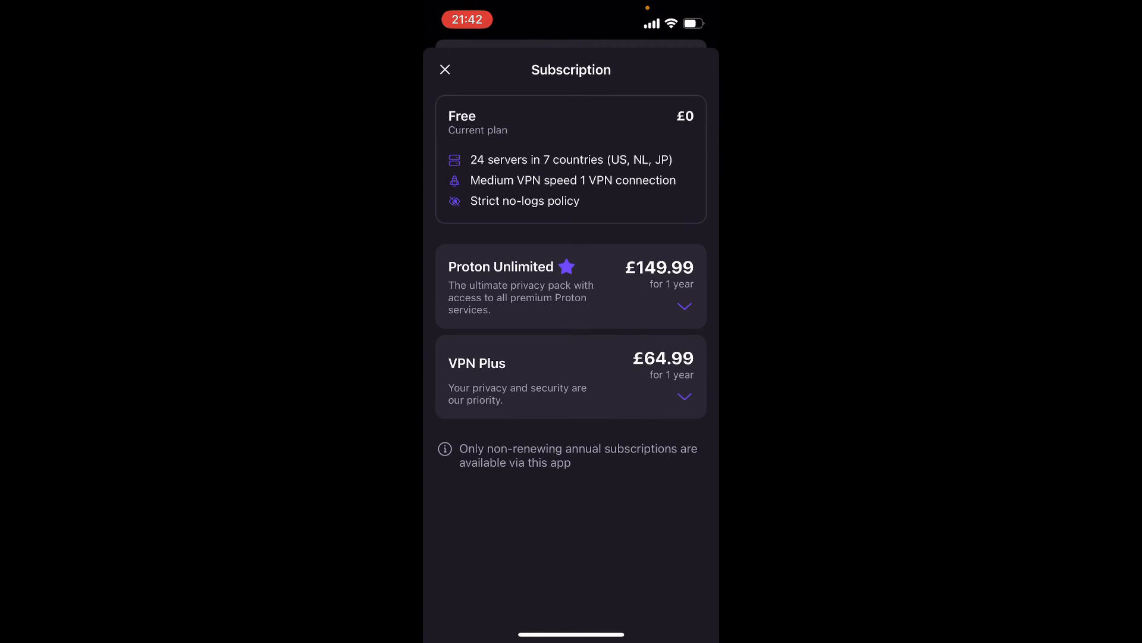